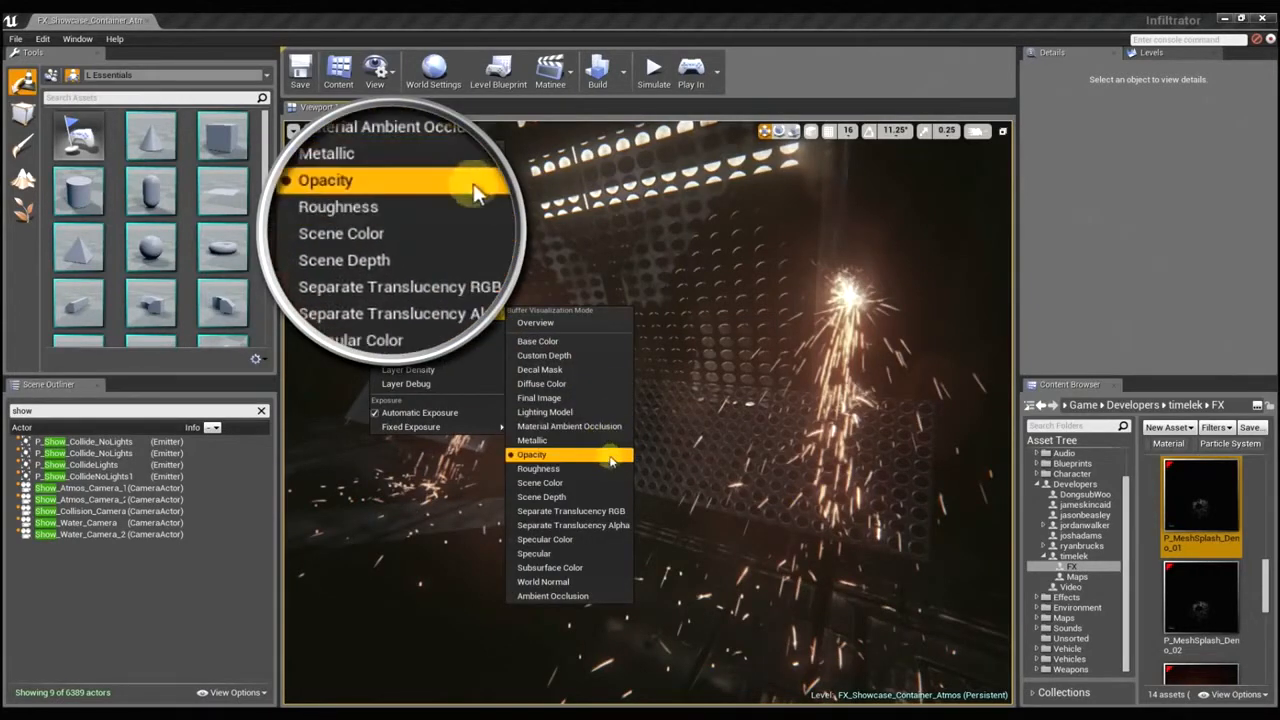
- Visualize the opacity buffer so the perforated mesh's mask shows in grayscale
left_click(532, 454)
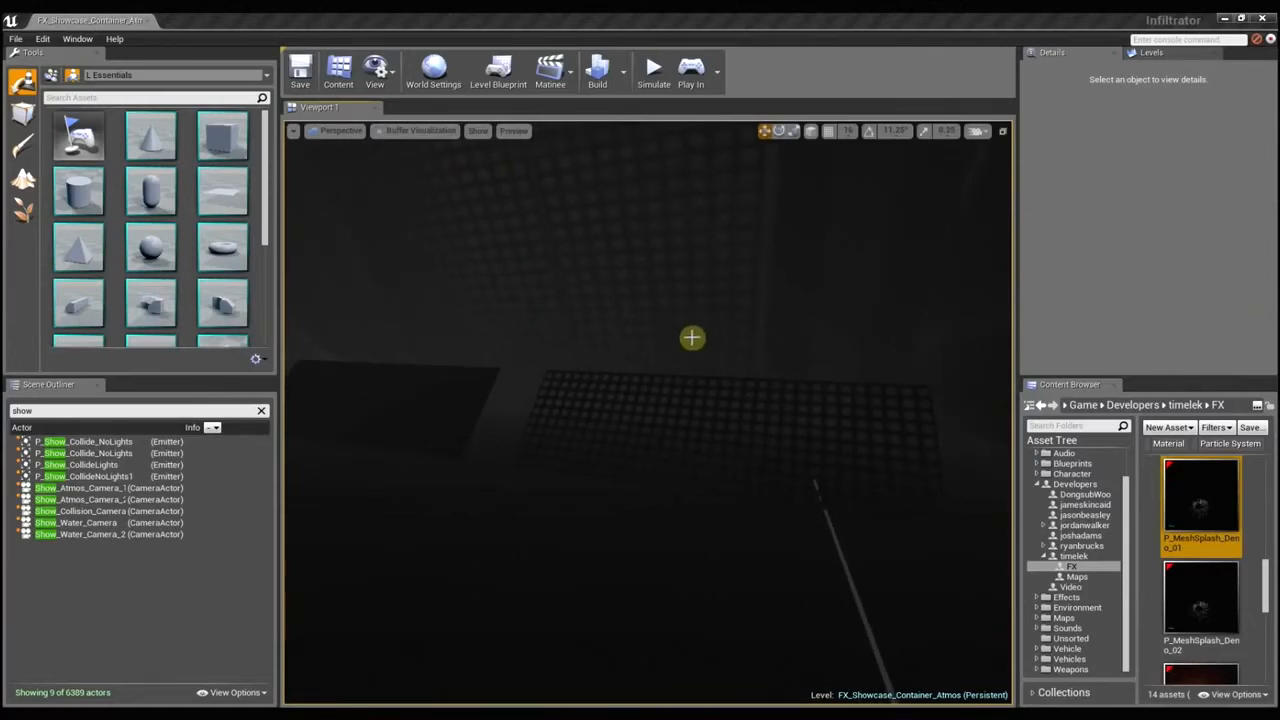
mouse_move(528, 350)
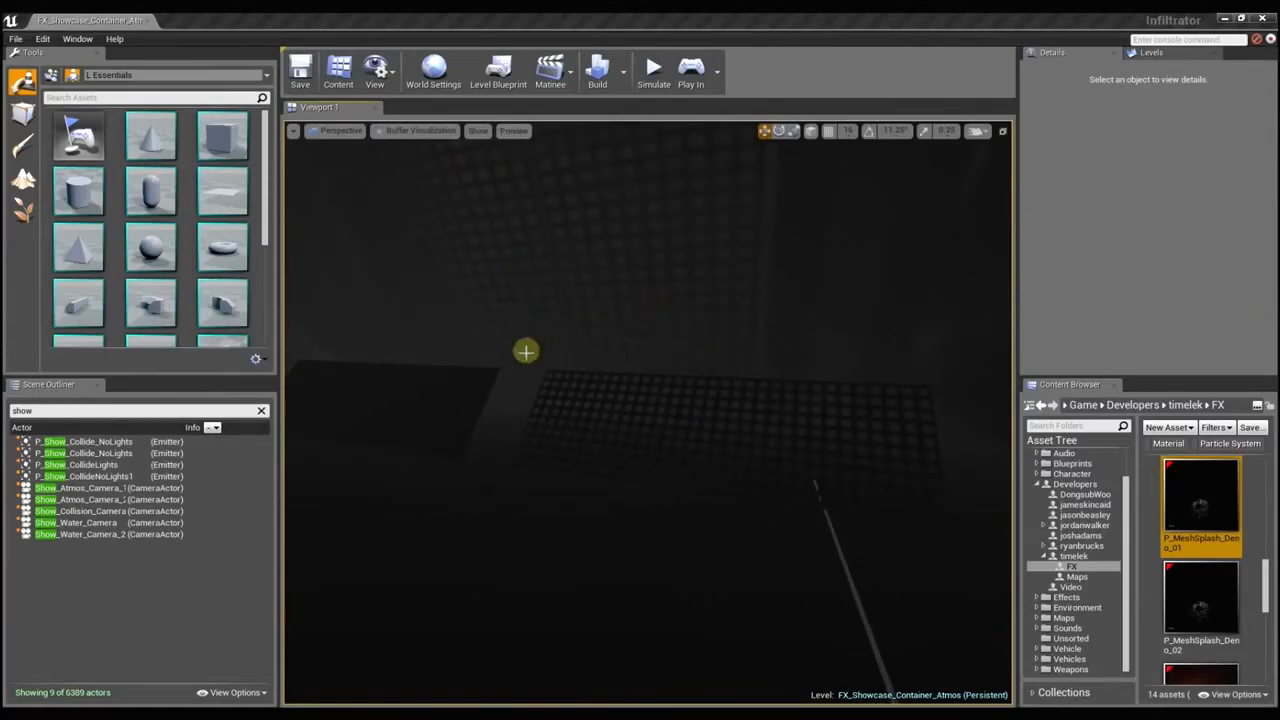
mouse_move(504, 424)
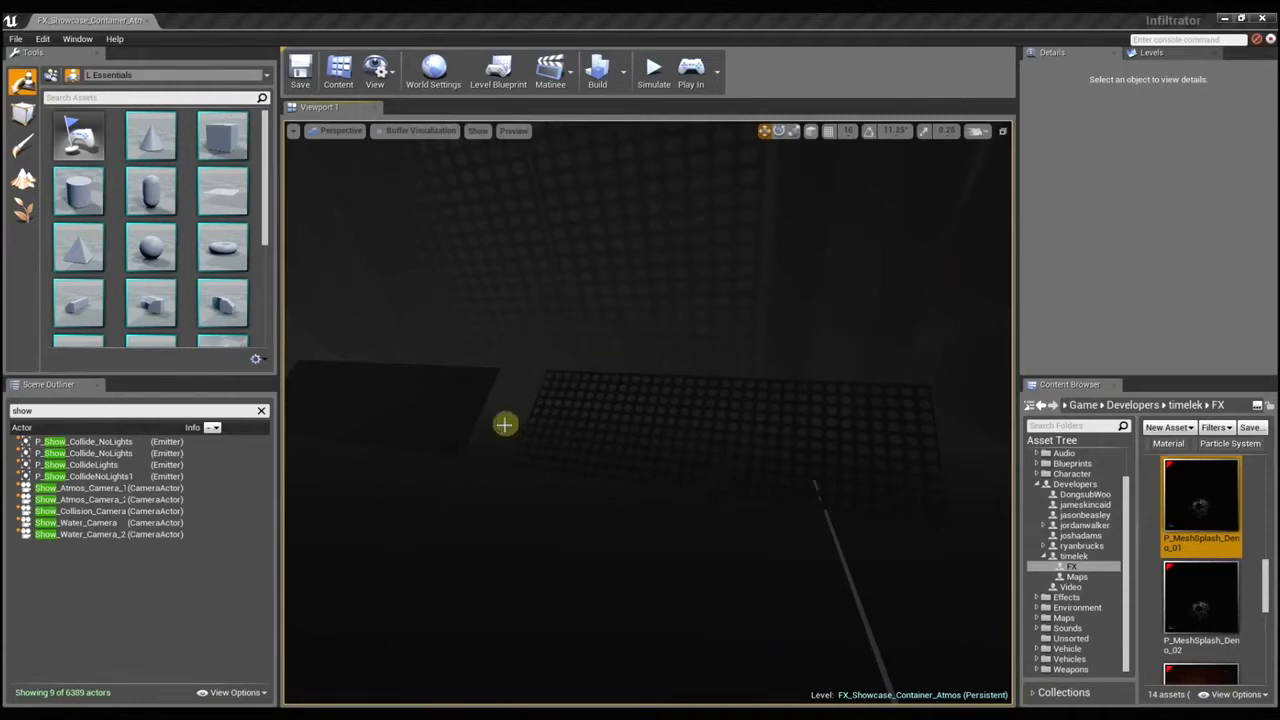
mouse_move(552, 298)
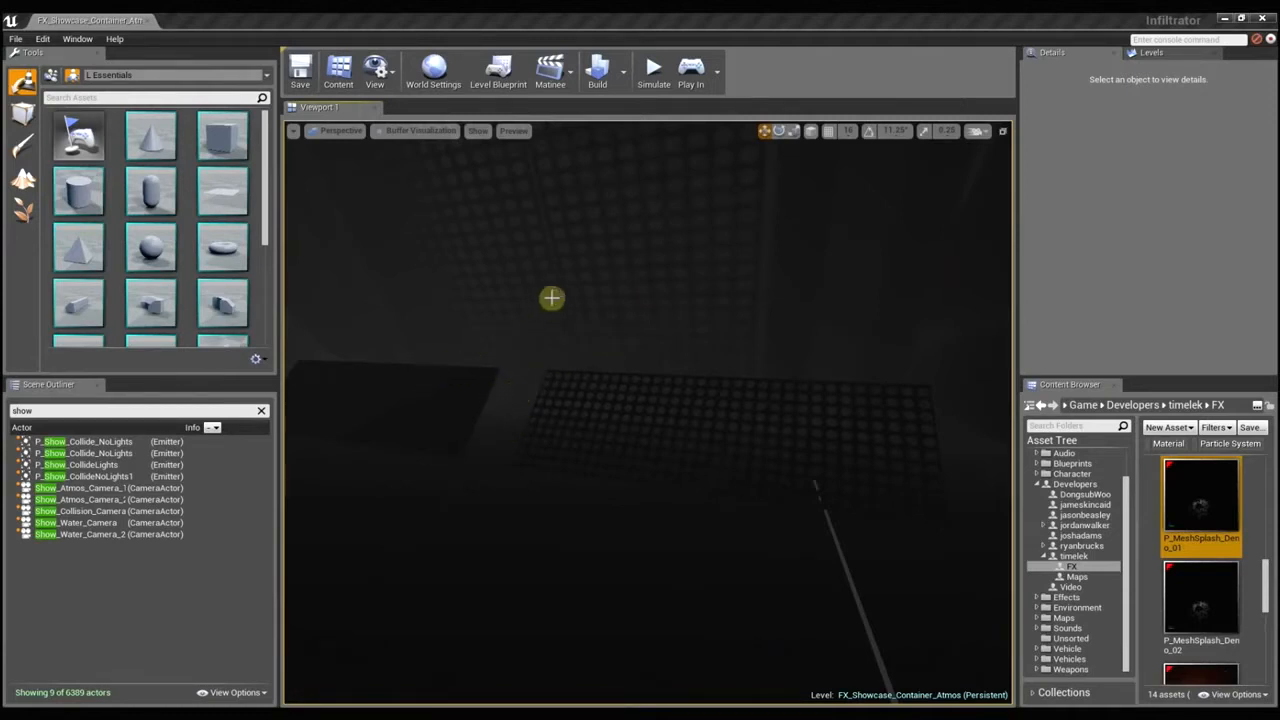
left_click(420, 130)
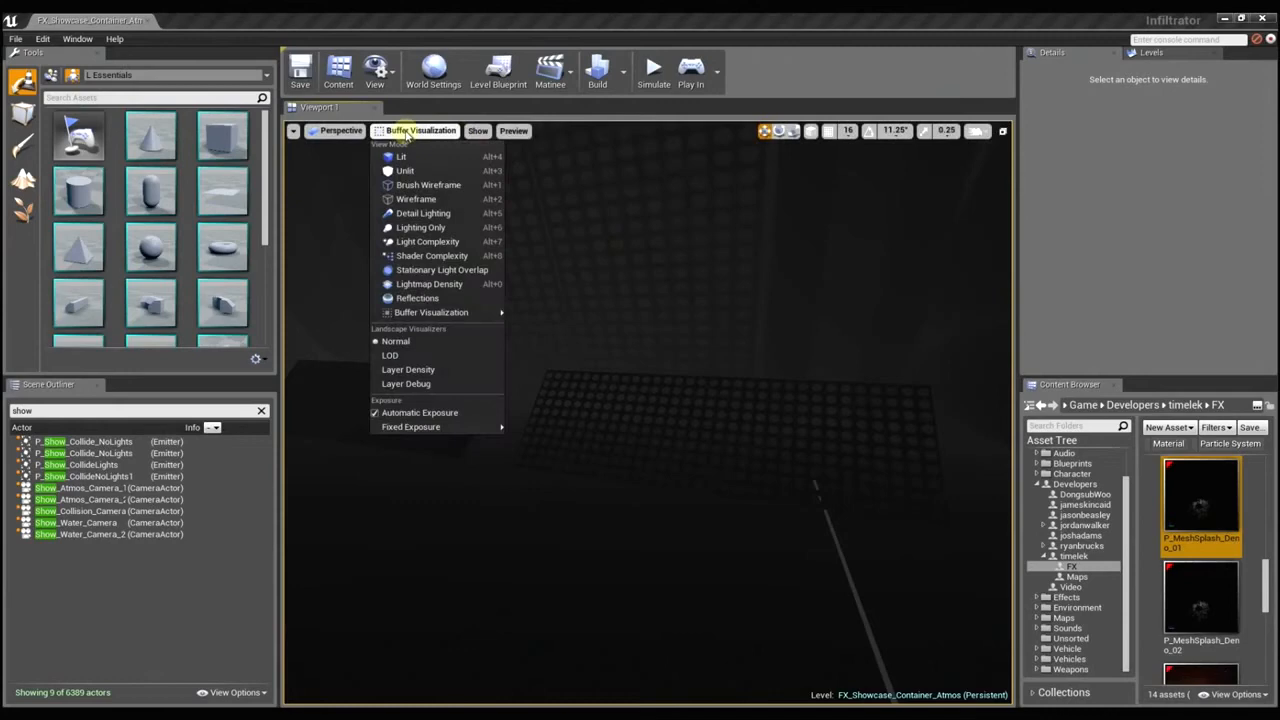
- Return the viewport to Lit, then compare with Lighting Only view
left_click(400, 156)
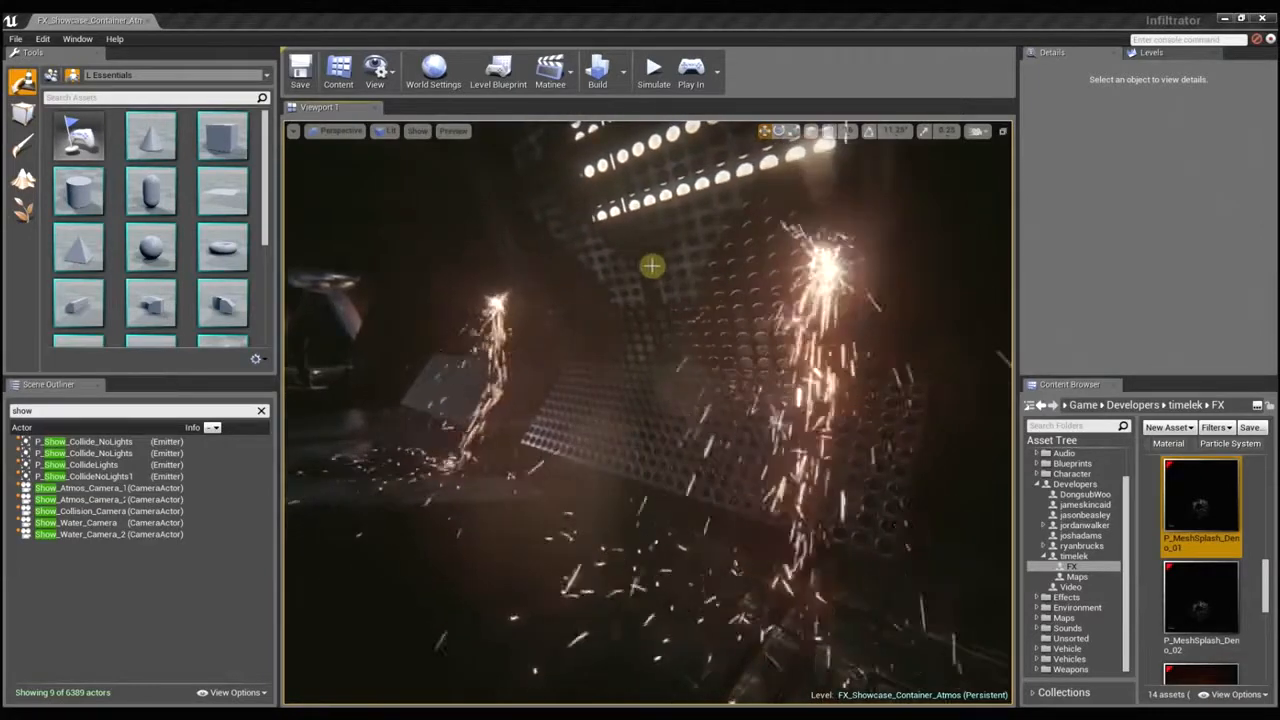
left_click(388, 132)
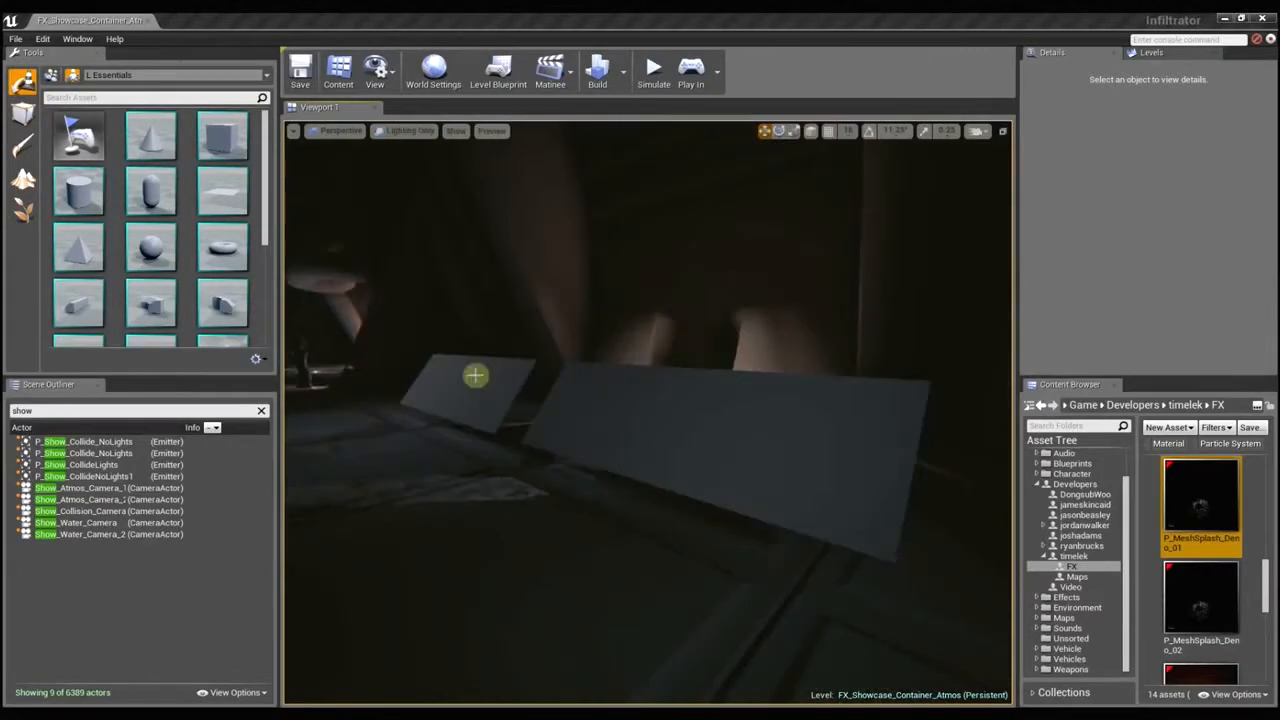
mouse_move(628, 408)
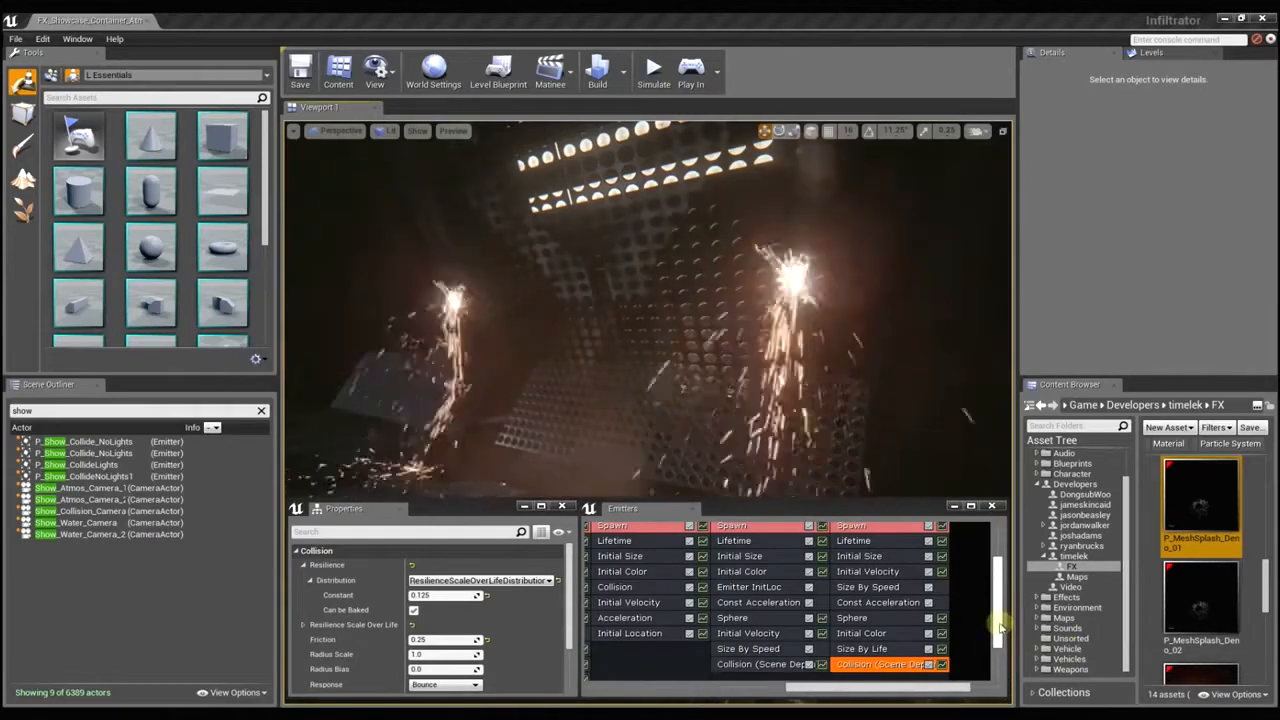
- Scroll the Cascade emitter stacks toward the GPU Sprites emitter's spawn module
scroll("up", 3)
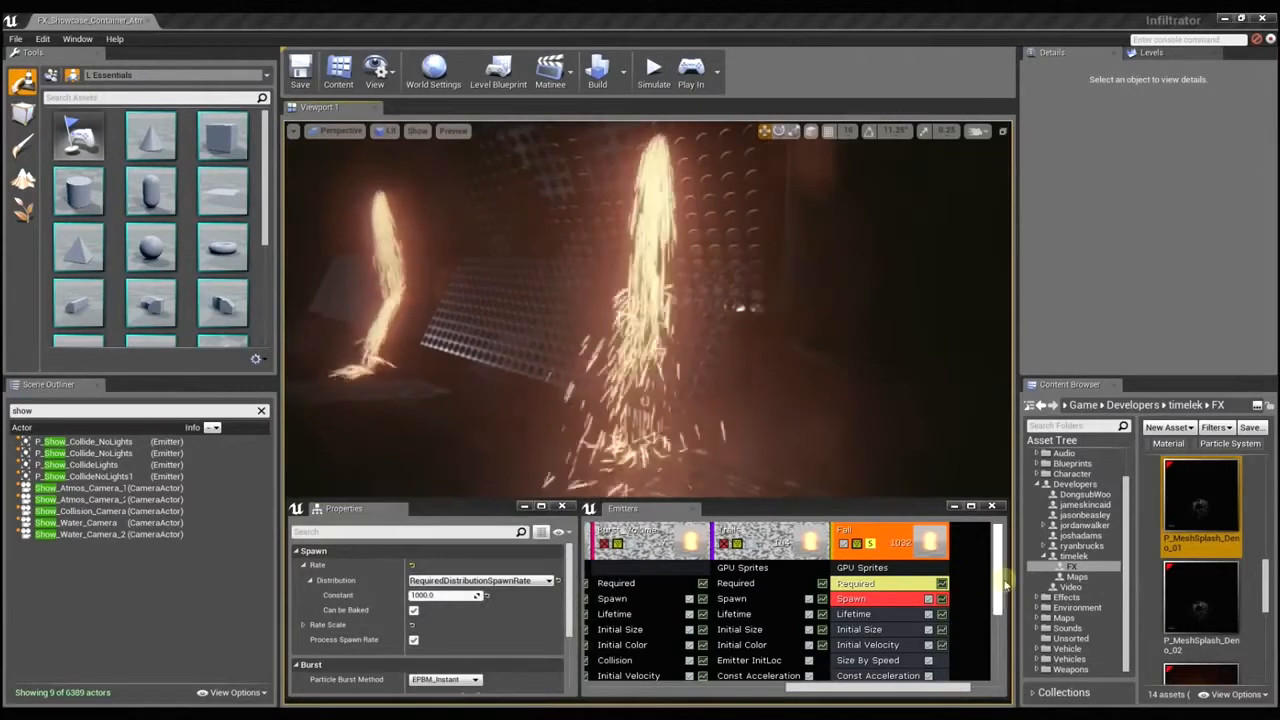
- Give the Collision (Scene Depth) module Friction 0.25 and confirm Response stays Bounce
scroll("down", 3)
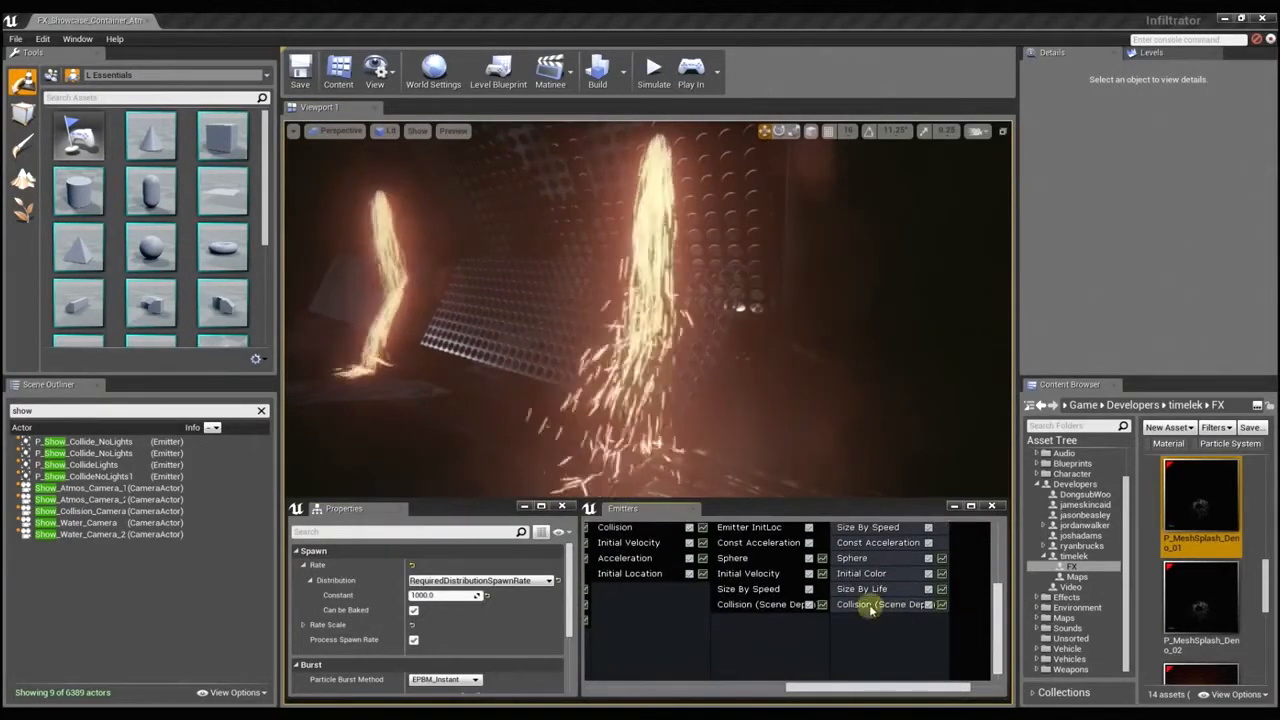
left_click(880, 604)
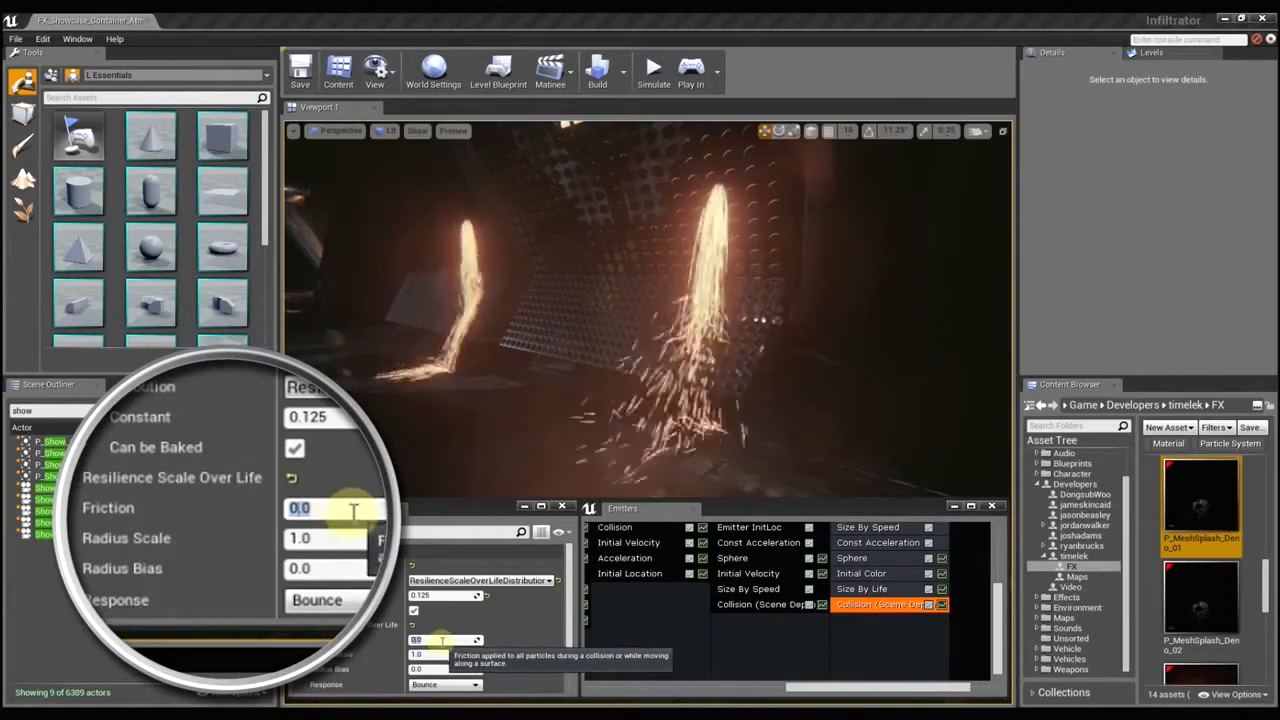
type("0.25")
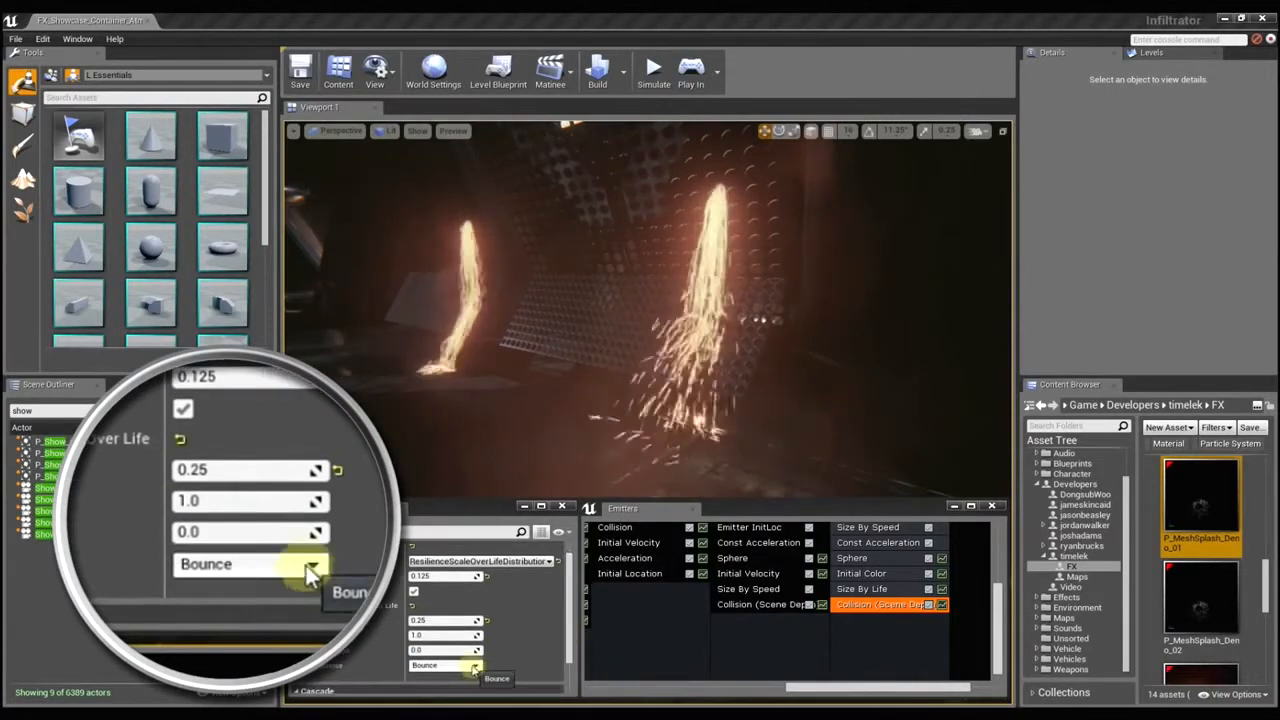
left_click(310, 564)
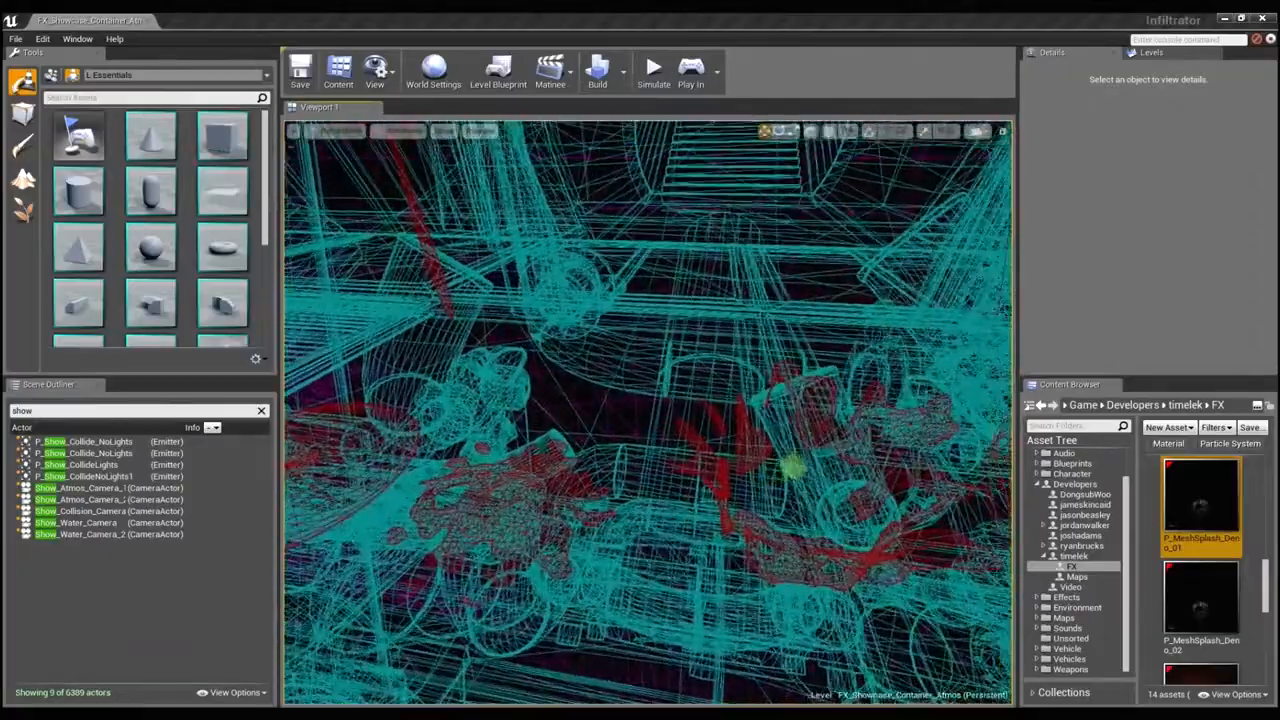
- Fly the camera through the wireframe level to the flooded water tunnel
left_click_drag(640, 400, 620, 360)
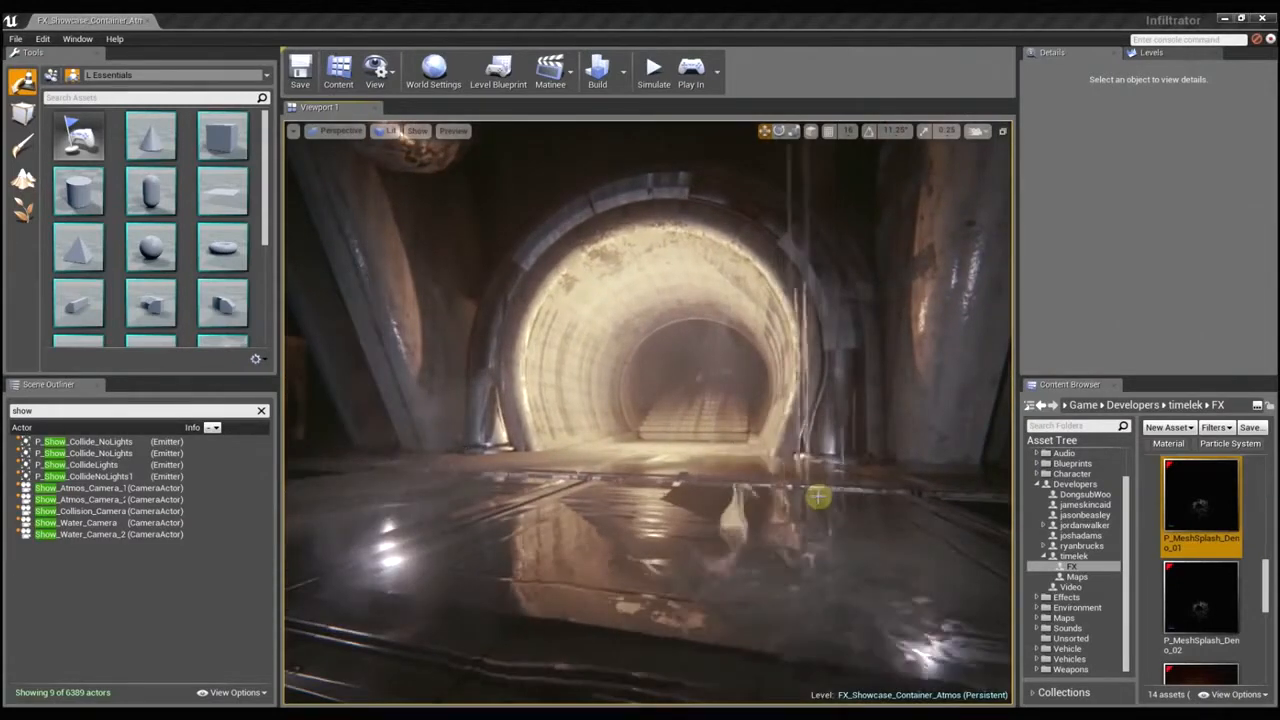
- Select a hallway steam emitter to show its Details
left_click(692, 68)
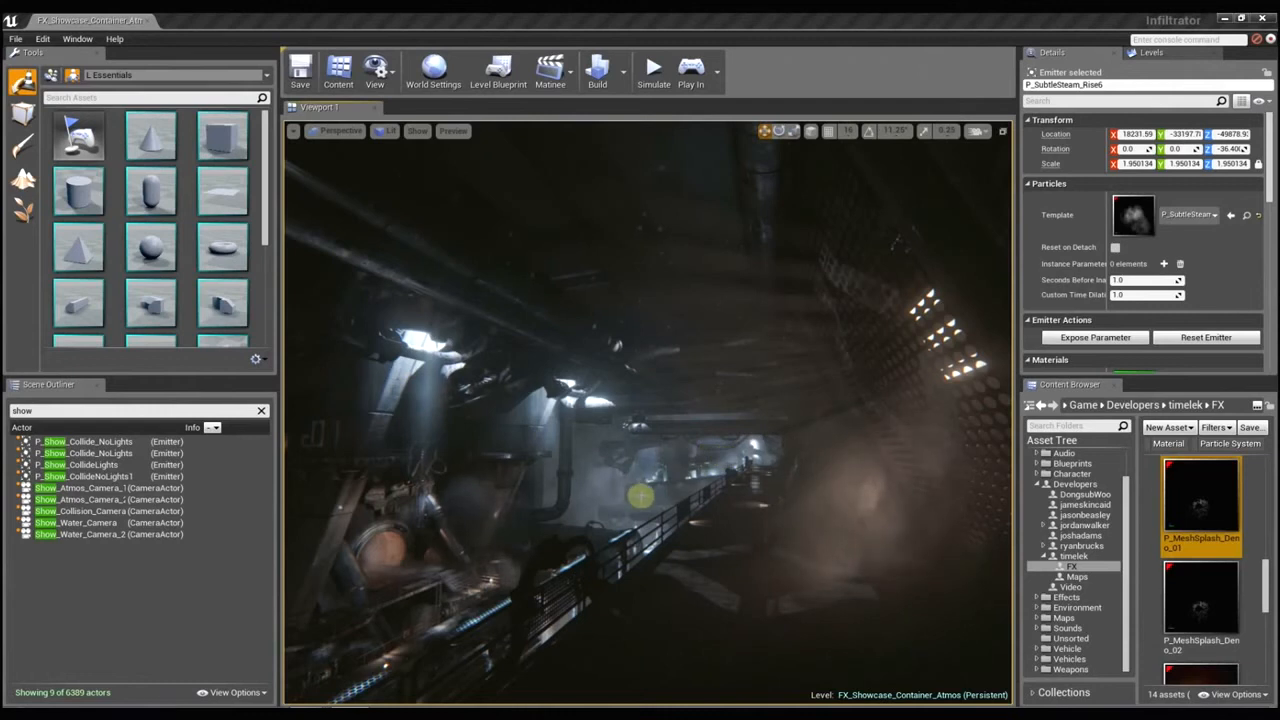
mouse_move(504, 548)
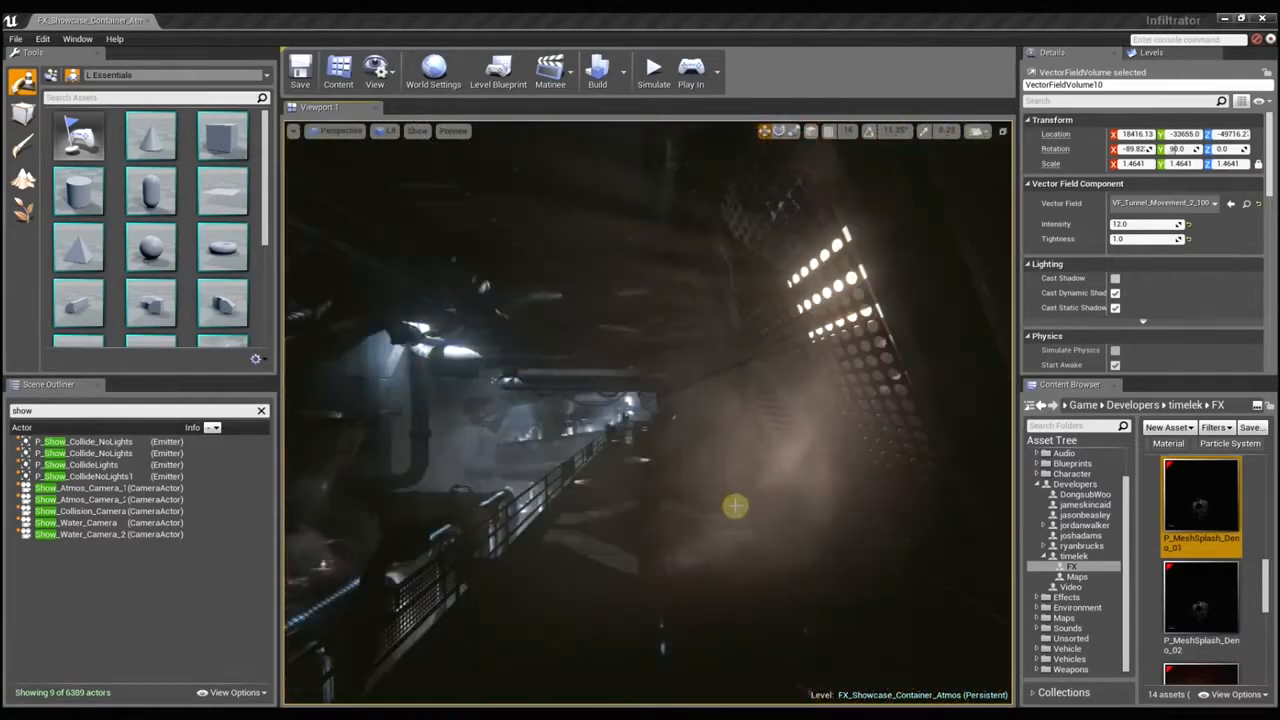
- Select the VectorFieldVolume shaping the steam, then reselect the steam emitter
left_click(736, 508)
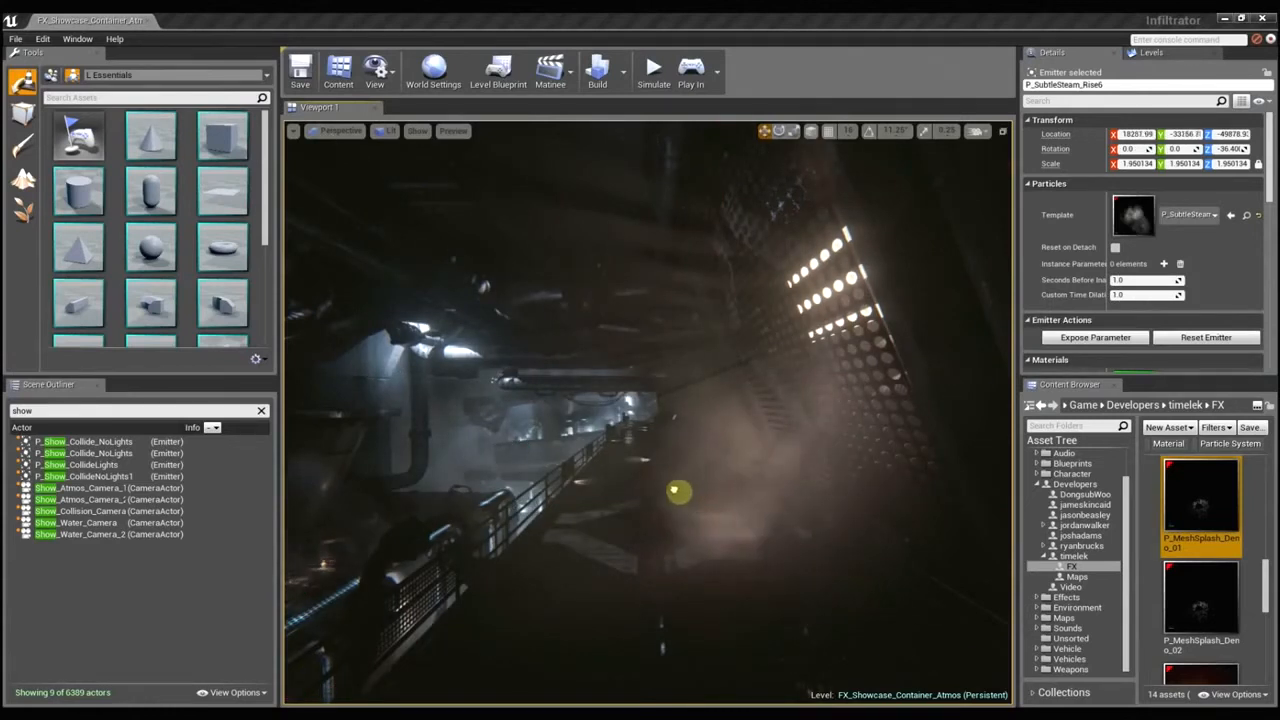
left_click(678, 492)
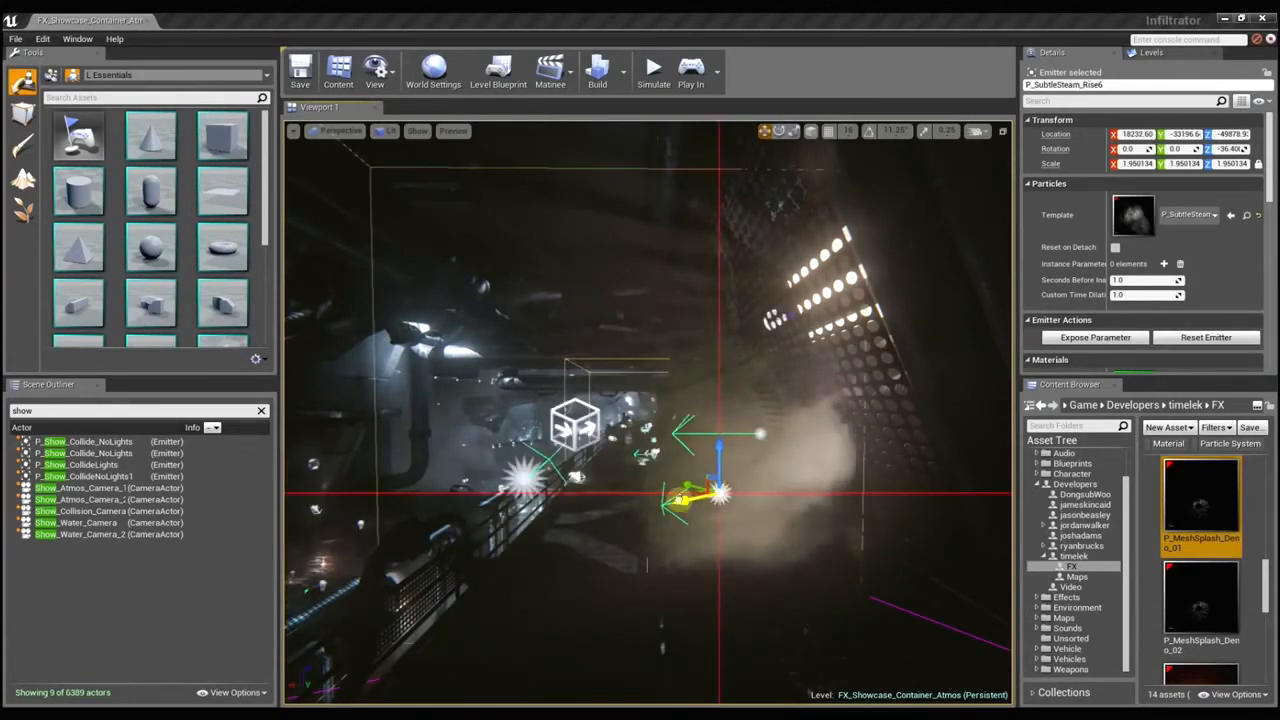